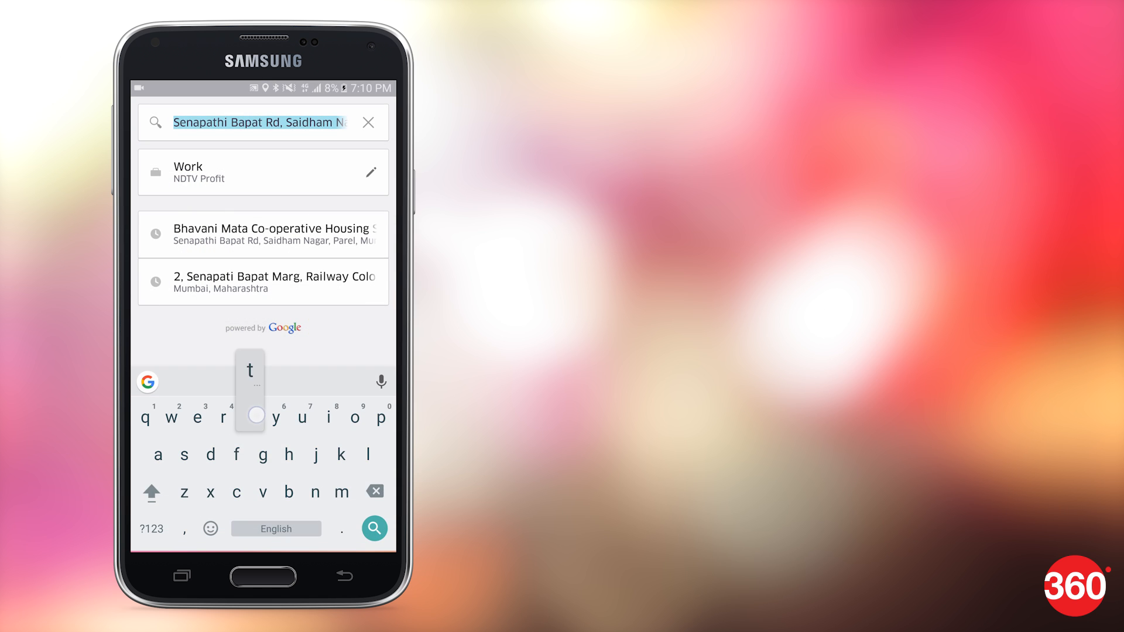
# - Choose a recent place from the pickup search suggestions as the pickup location
pyautogui.click(154, 121)
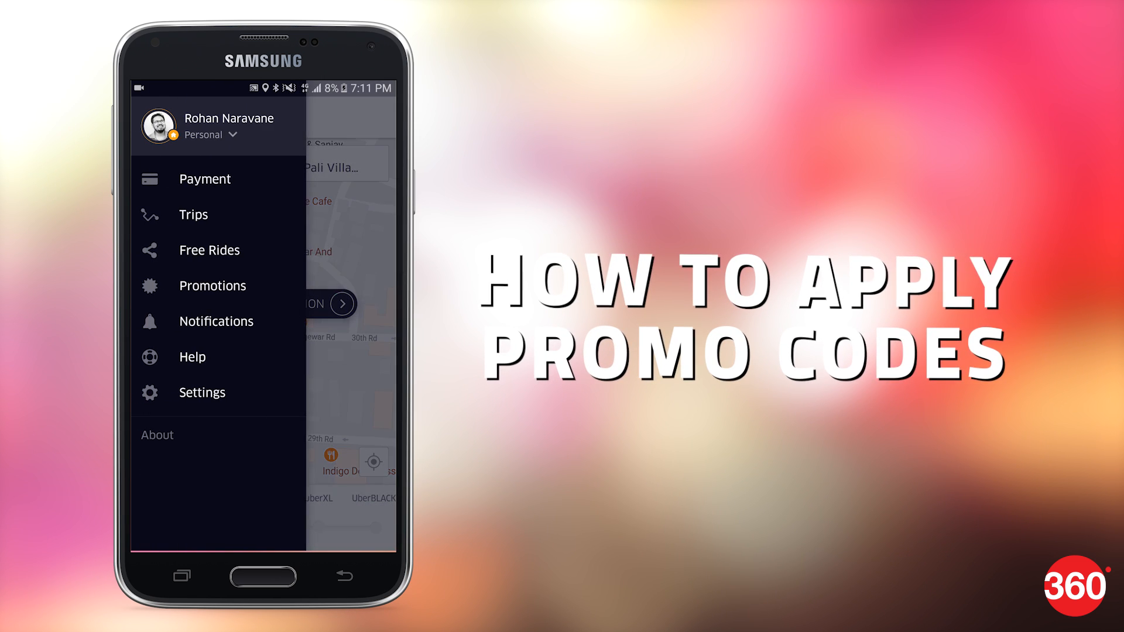
# - Go to the old app's Promotions page and enter the promo code 'WEE'
pyautogui.click(212, 285)
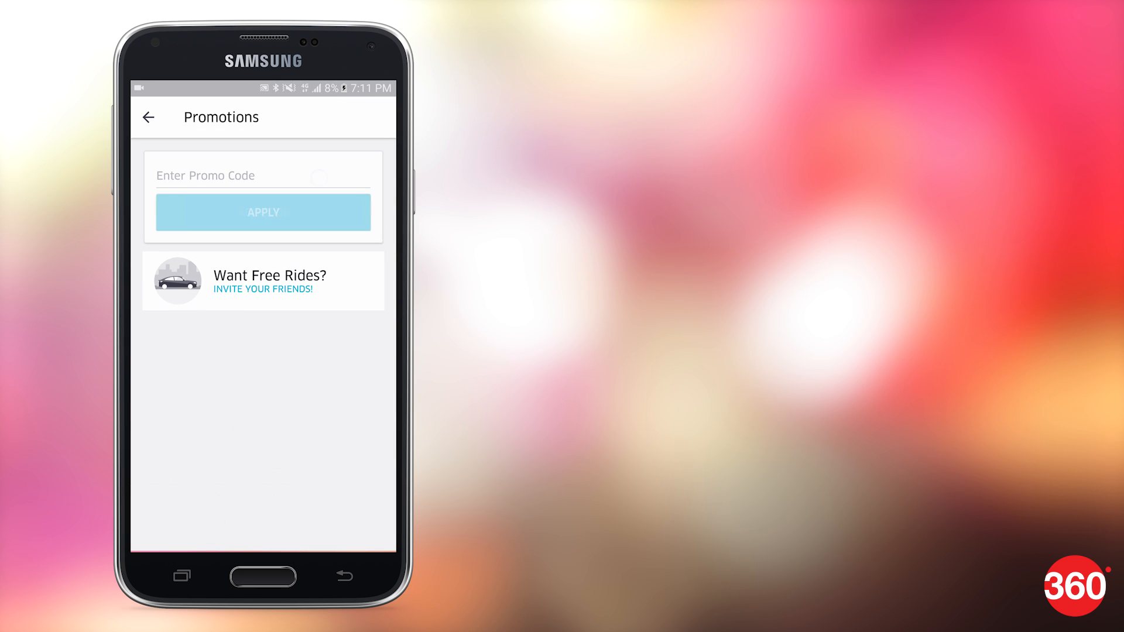
pyautogui.write('WEE')
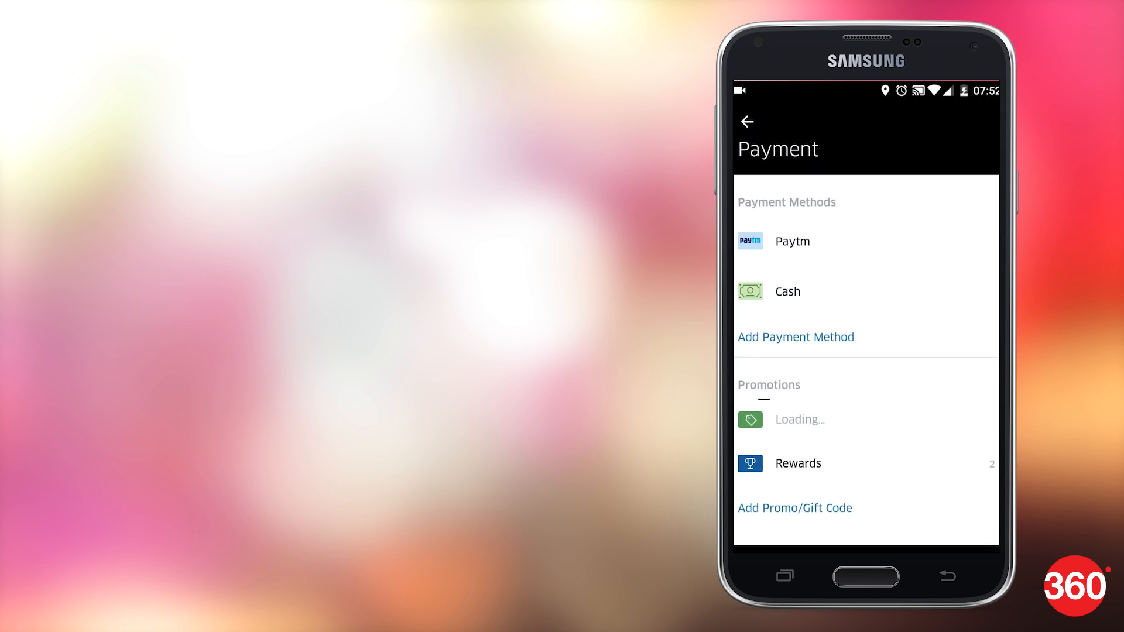
# - Enter promo code 'ABC12' in the Payment screen's Add Promo/Gift Code dialog
pyautogui.click(794, 508)
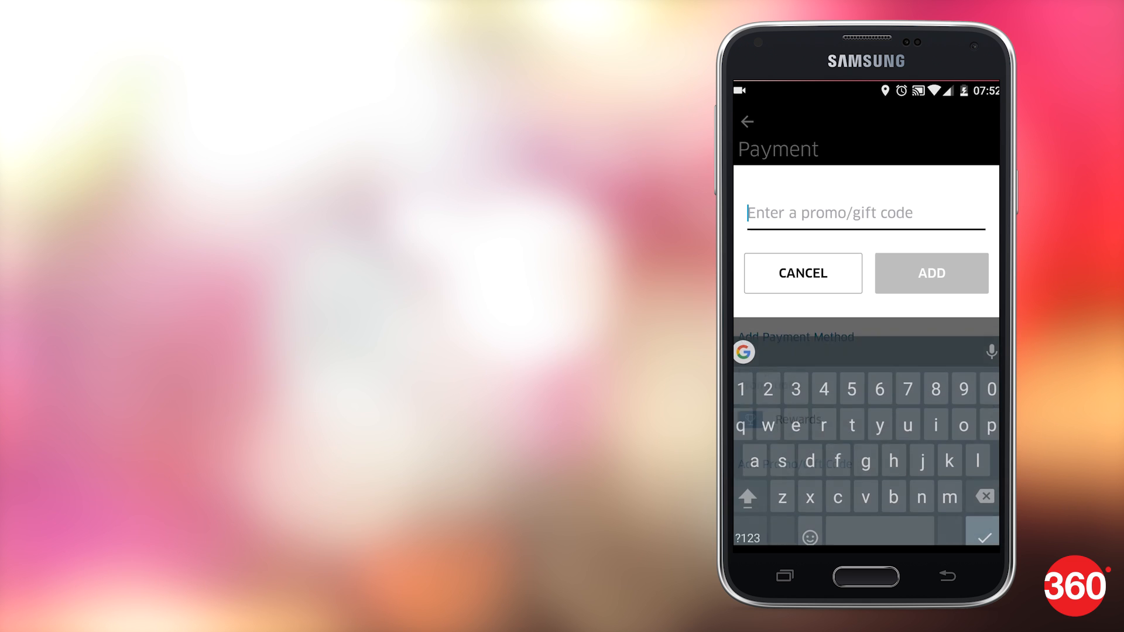
pyautogui.write('ABC12')
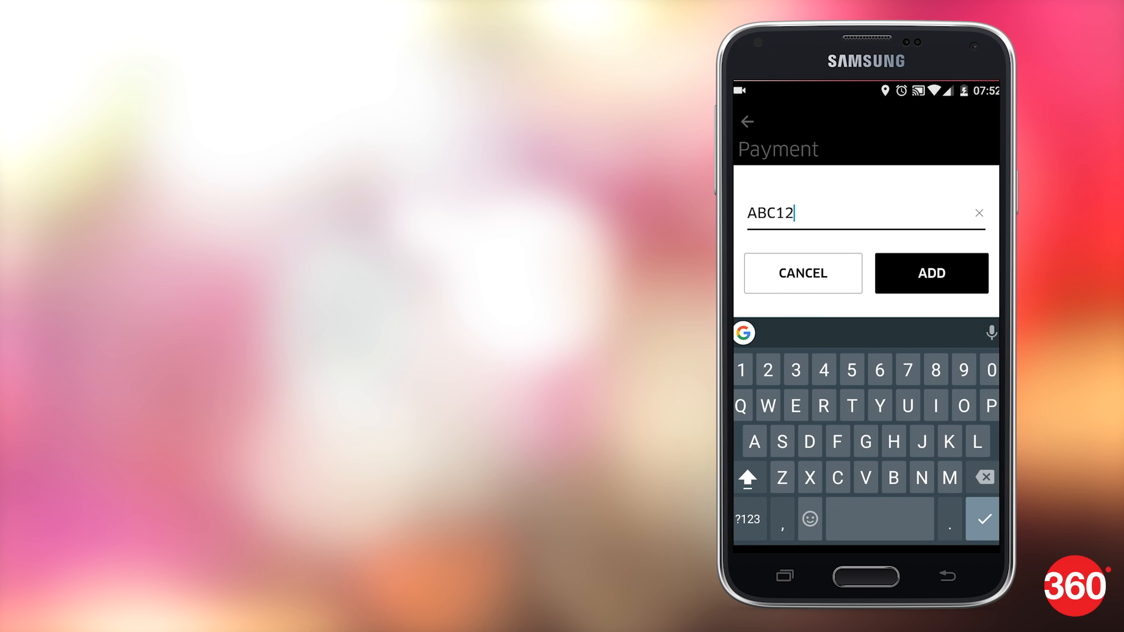